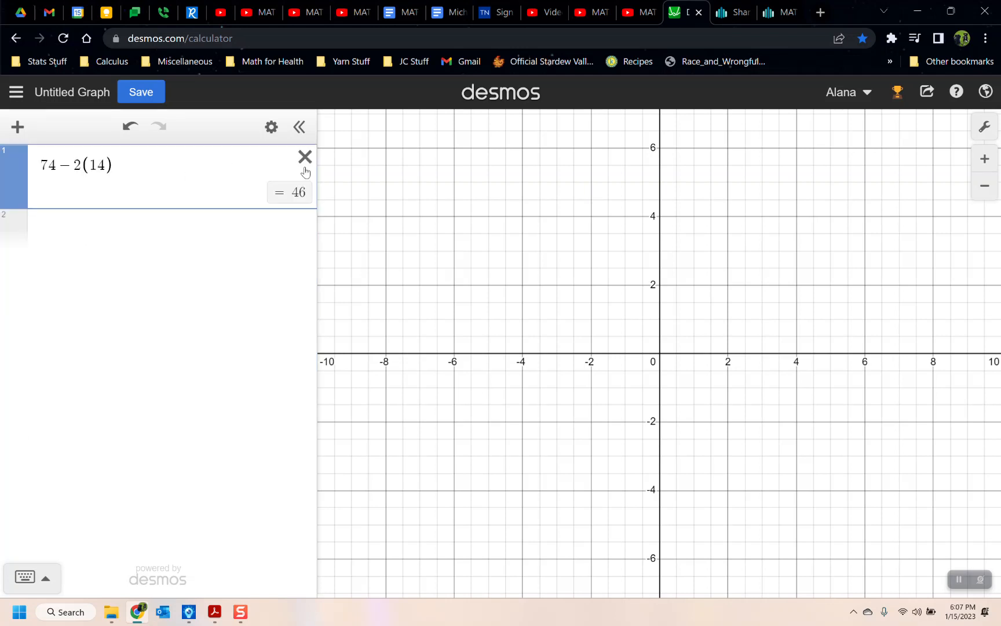
Step: Clear the old calculation and enter 2.269 + 2(2.127) giving 6.523
click(305, 157)
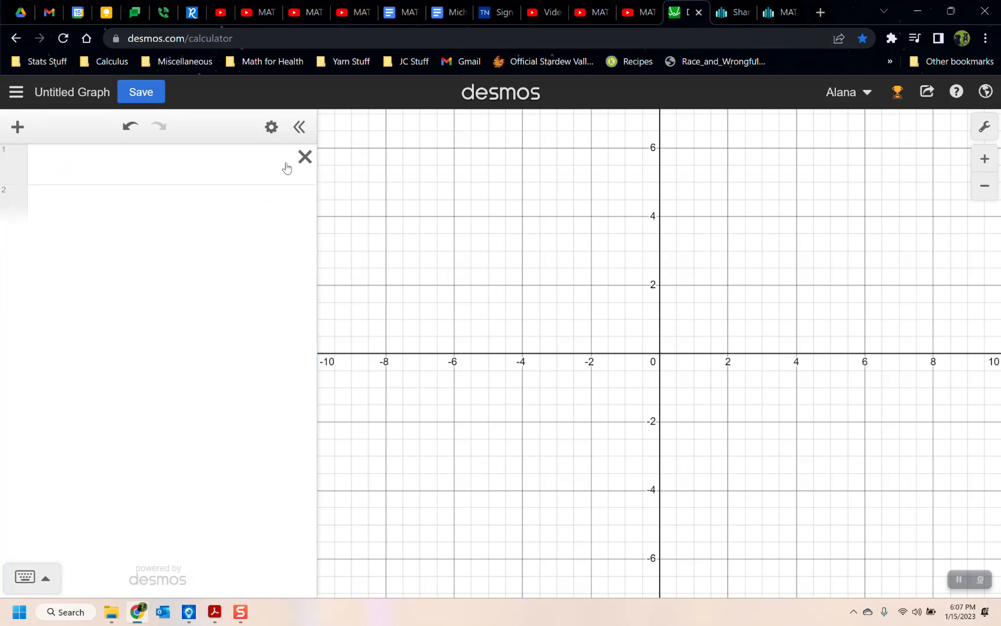
text(2.269+2()
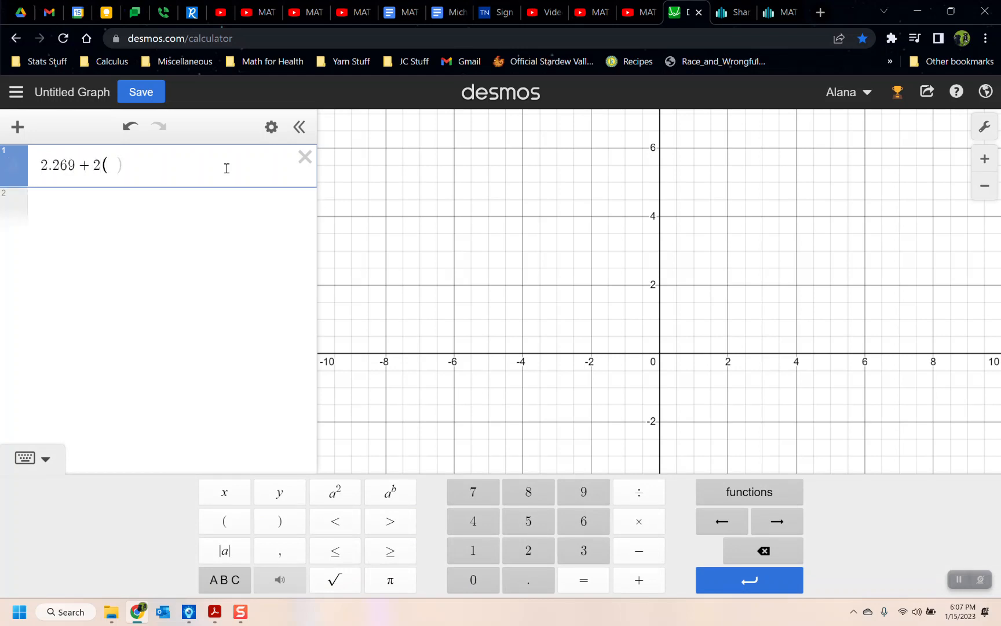
text(2.127)
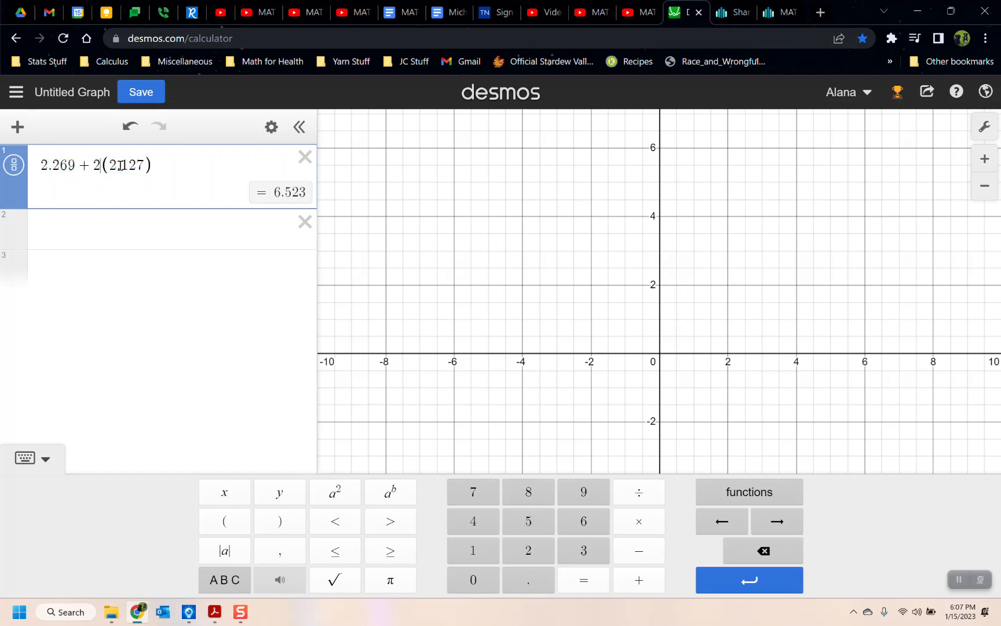
Step: Duplicate the expression as 2.269 − 2(2.127) giving −1.985
triple_click(96, 164)
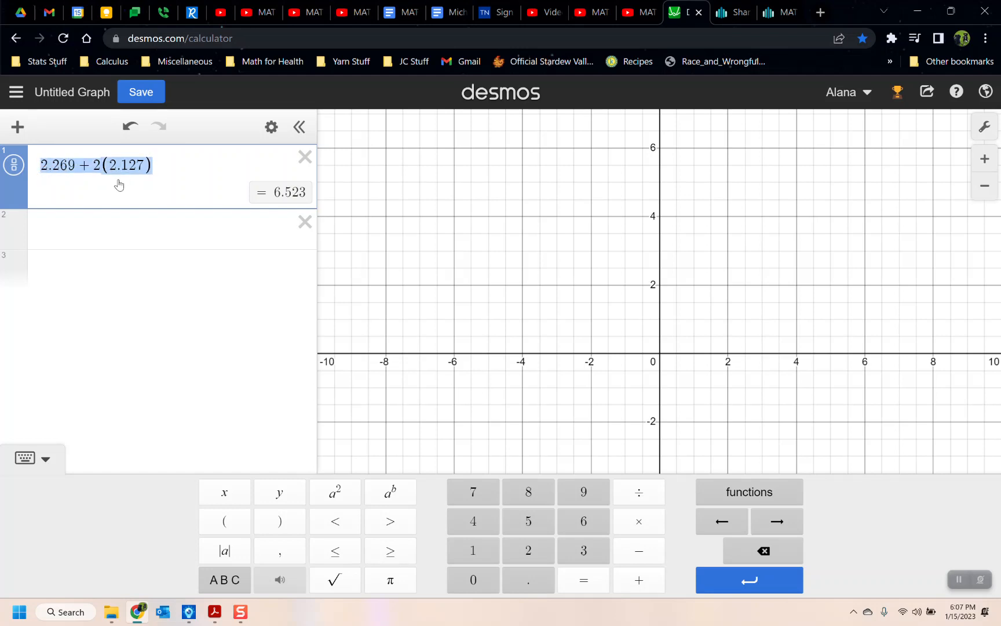
click(63, 166)
text(−)
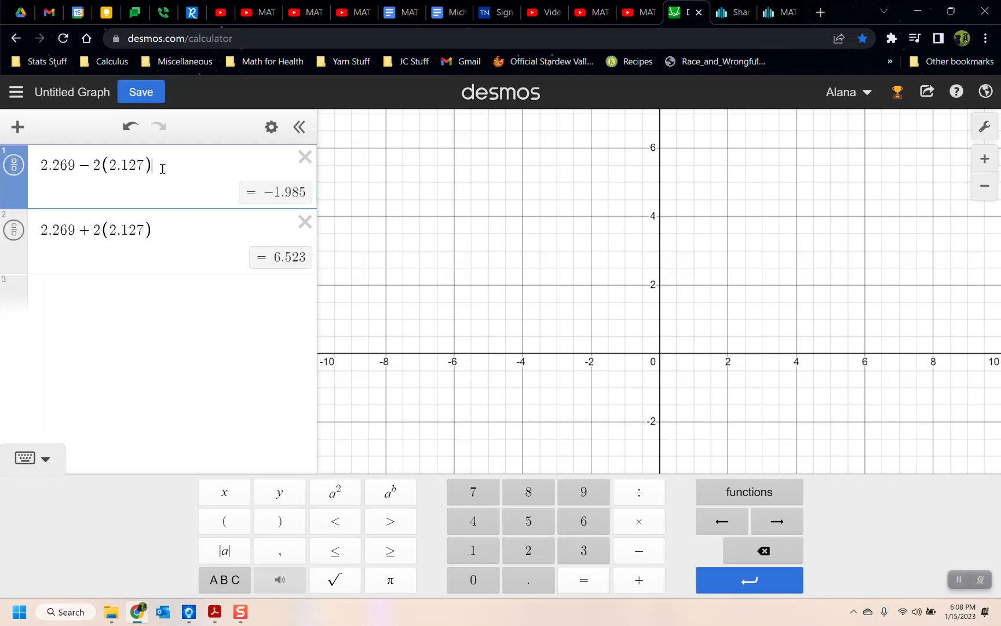
mouse_move(283, 257)
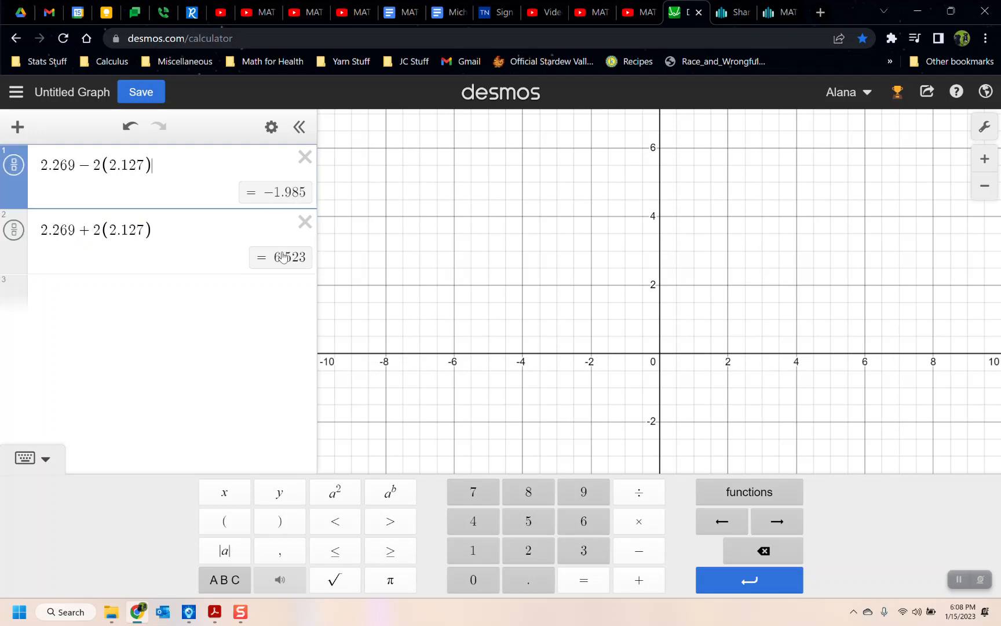
mouse_move(268, 404)
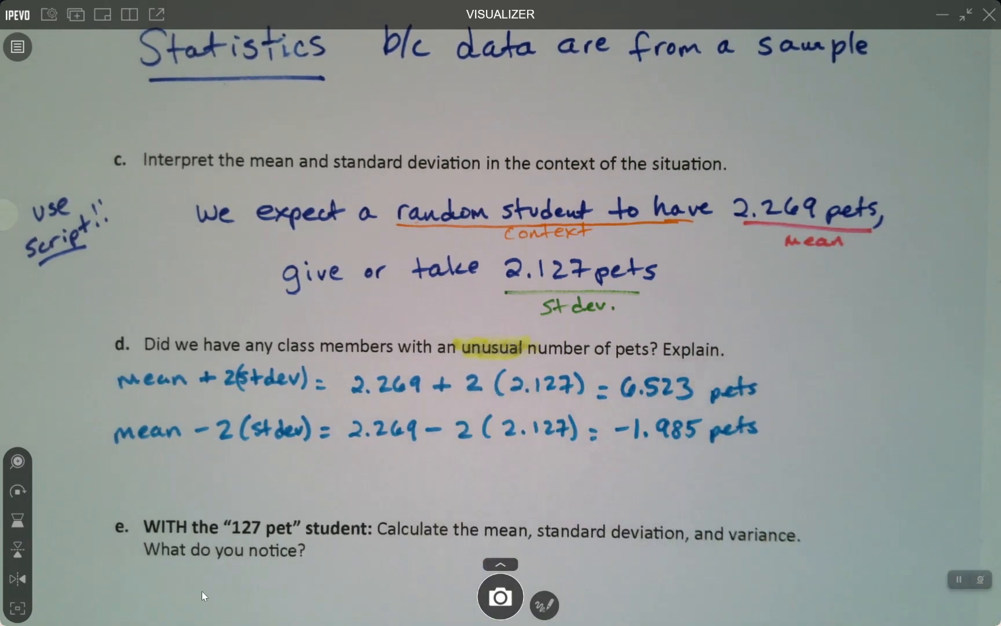
Step: Scroll the camera view down to the mean ± 2 std. dev. bounds and part e
scroll(down, 3)
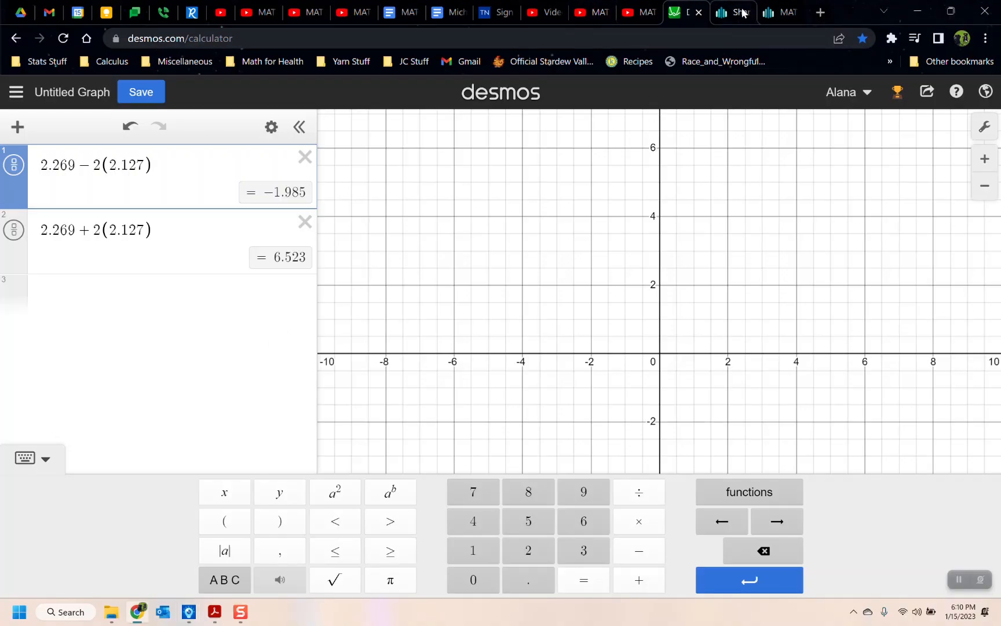
Step: Add 127 to Pet Data and refresh the summary to mean 6.889, std. dev. 24.095
click(780, 12)
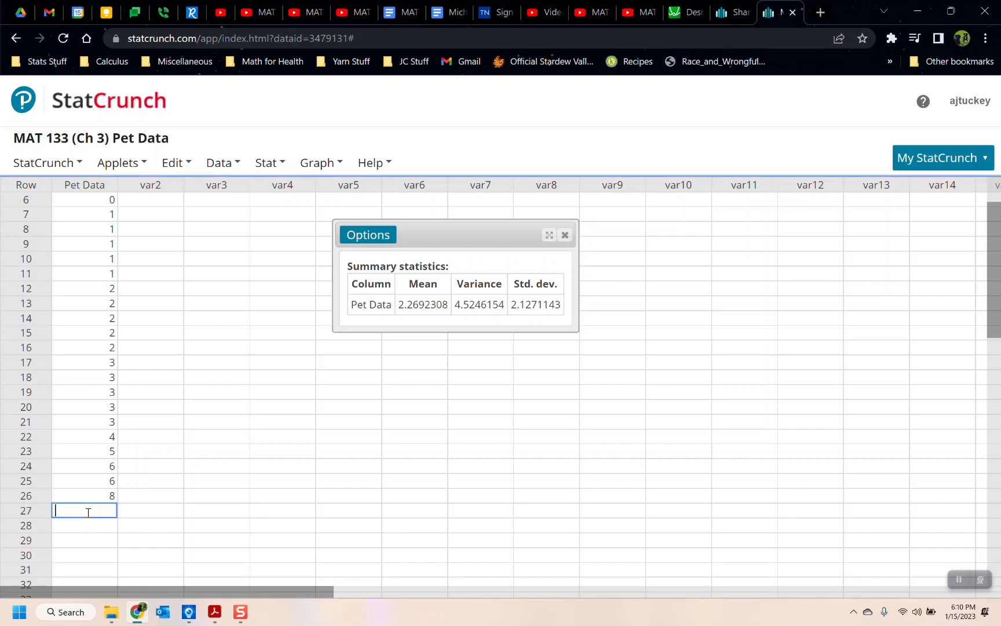
text(127)
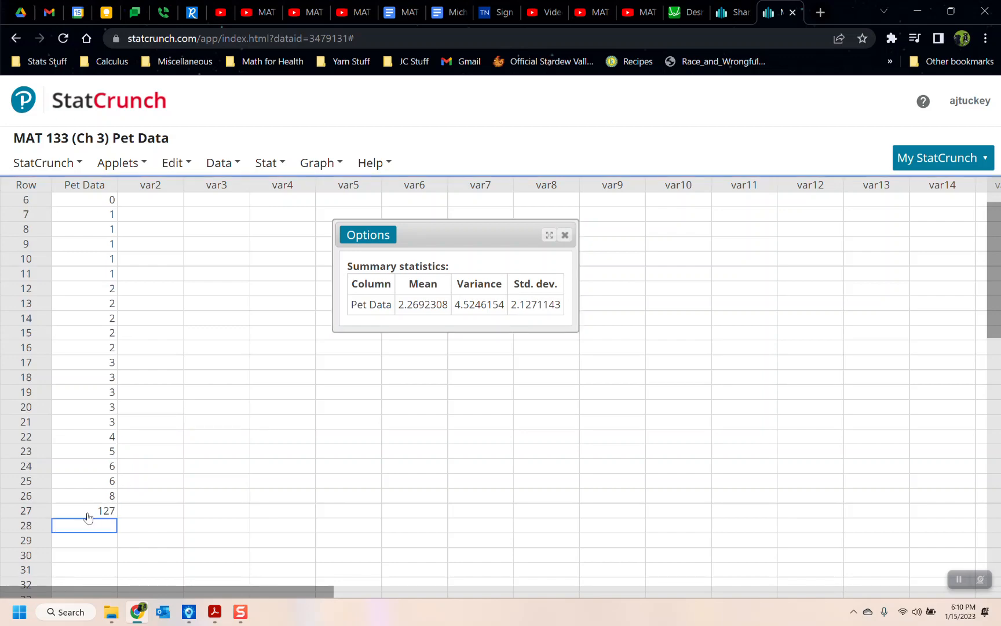
mouse_move(353, 216)
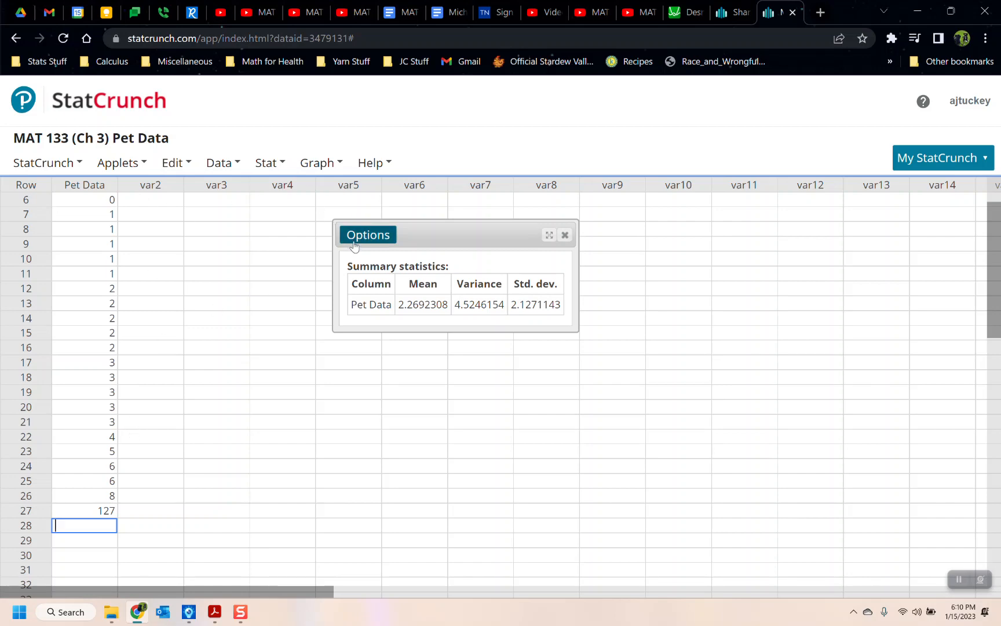
mouse_move(101, 518)
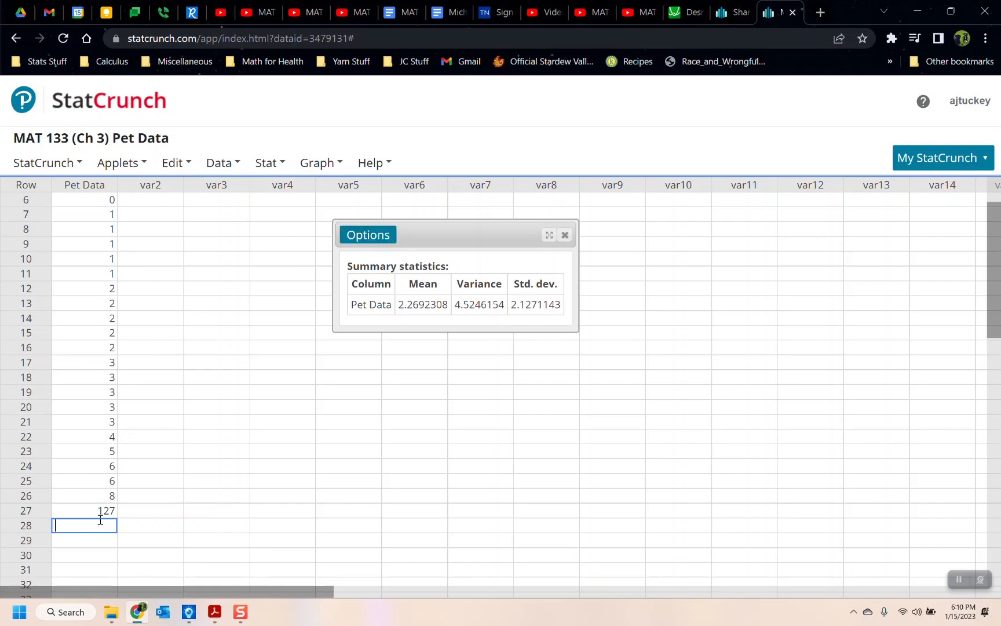
click(368, 234)
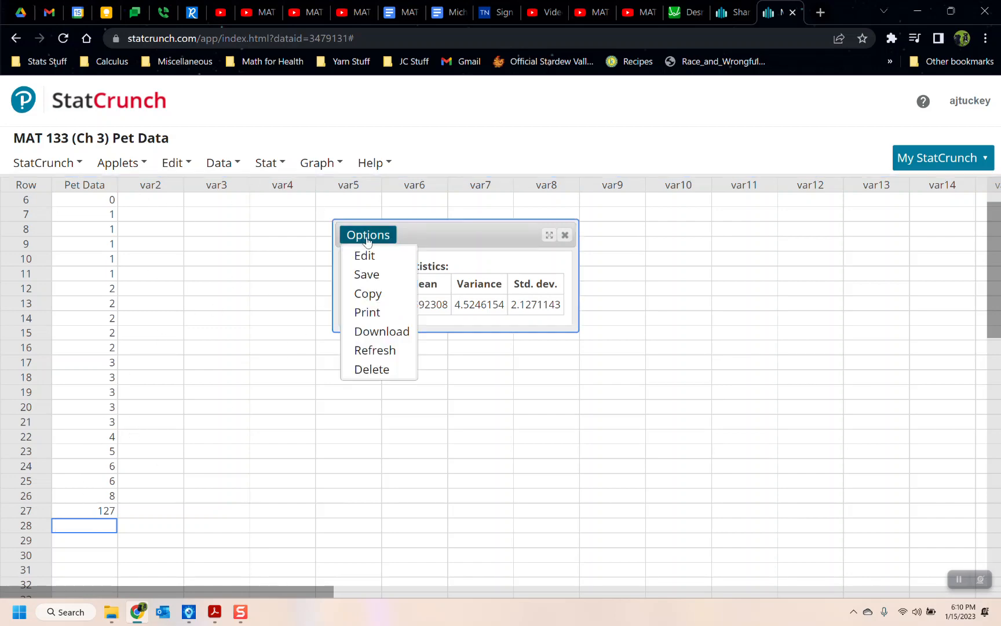
mouse_move(396, 355)
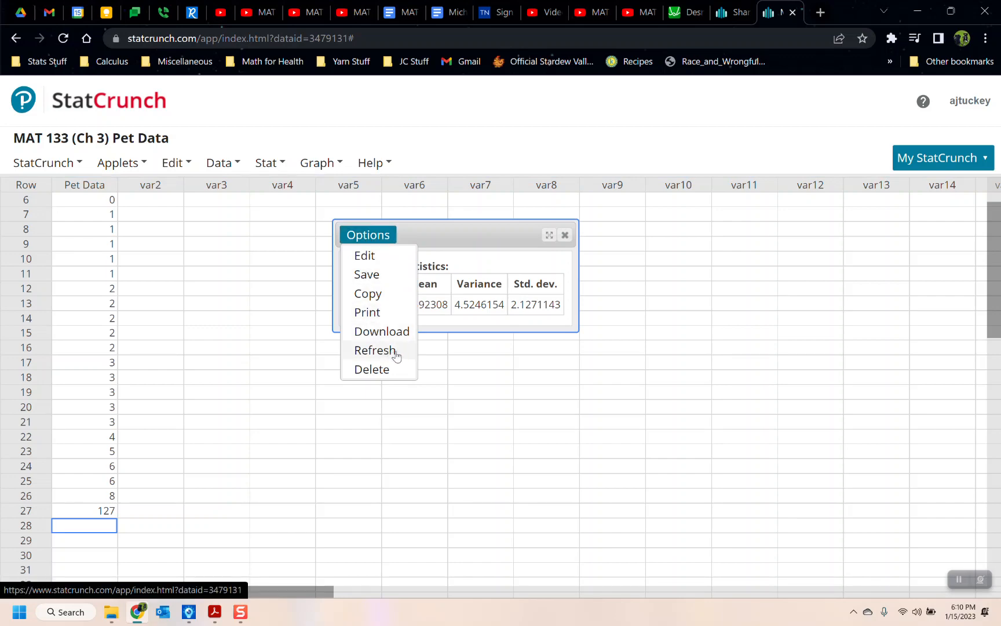
click(374, 350)
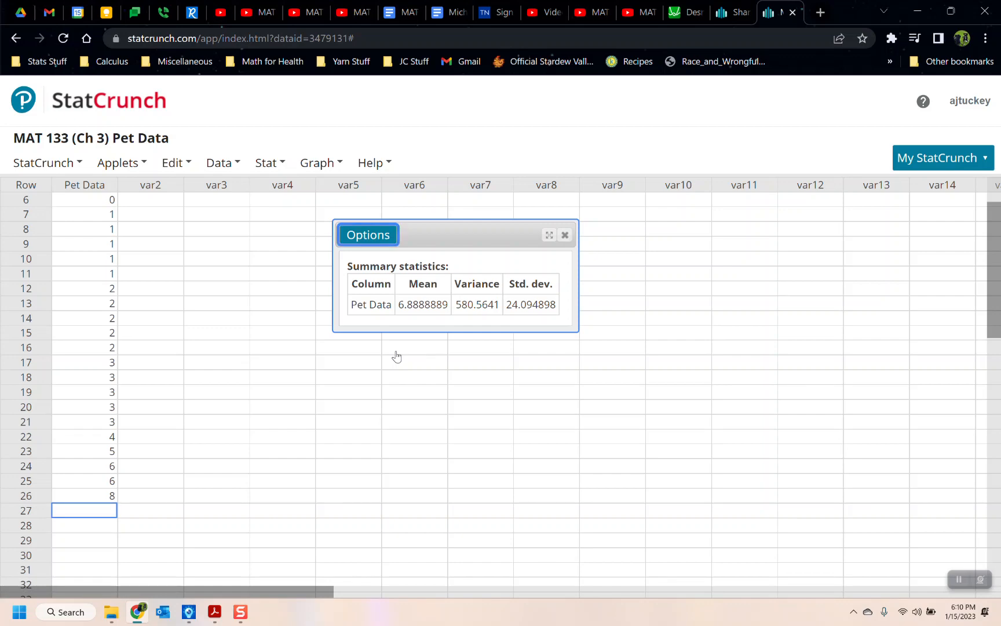
mouse_move(299, 324)
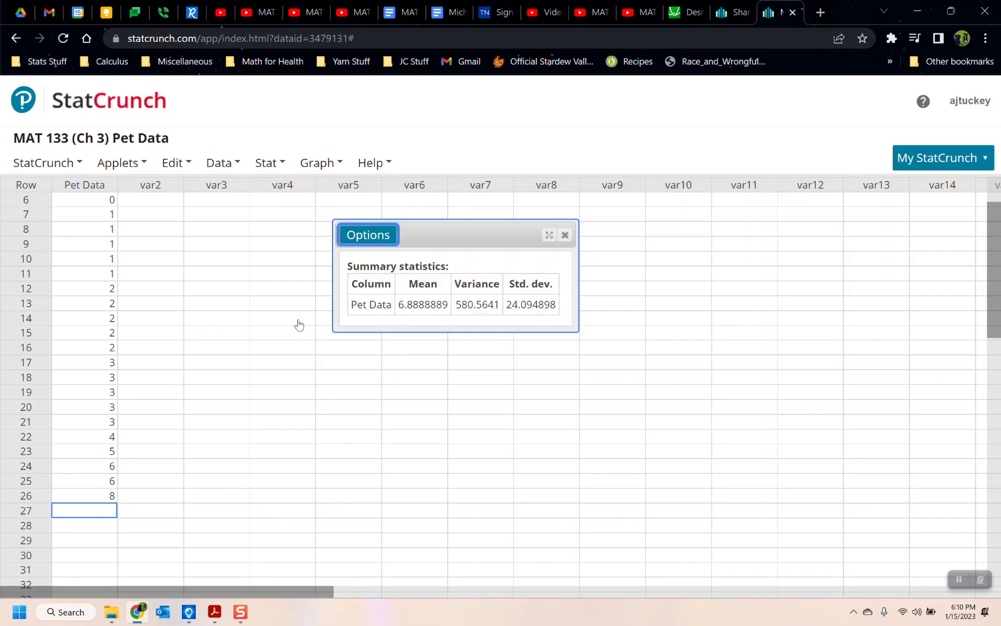
mouse_move(351, 191)
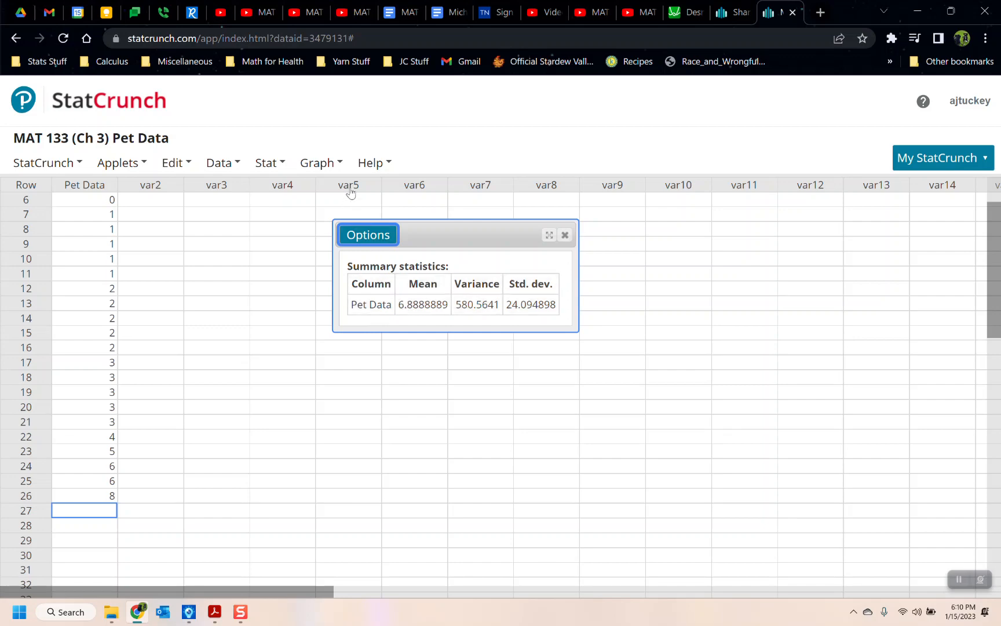
Step: Compute a Pet Data summary with mean, variance and std. dev. for the original values
click(266, 162)
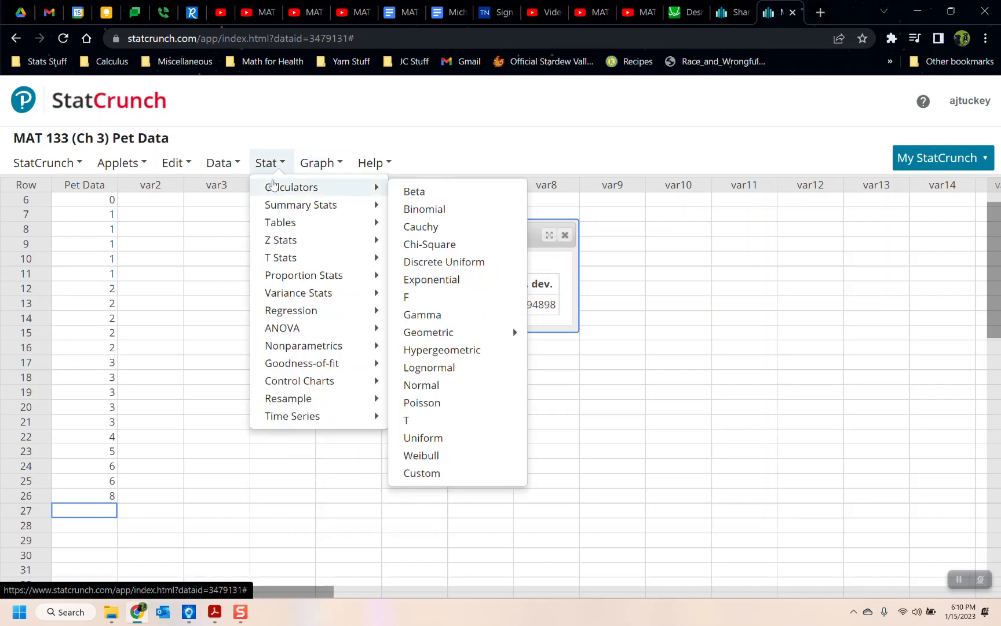
click(301, 204)
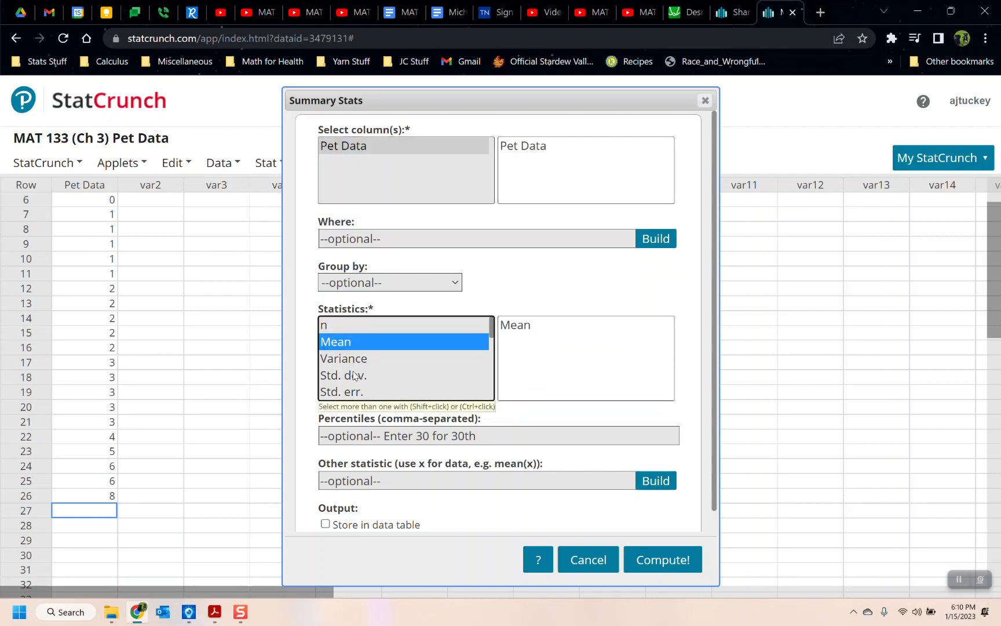
click(662, 559)
text(127)
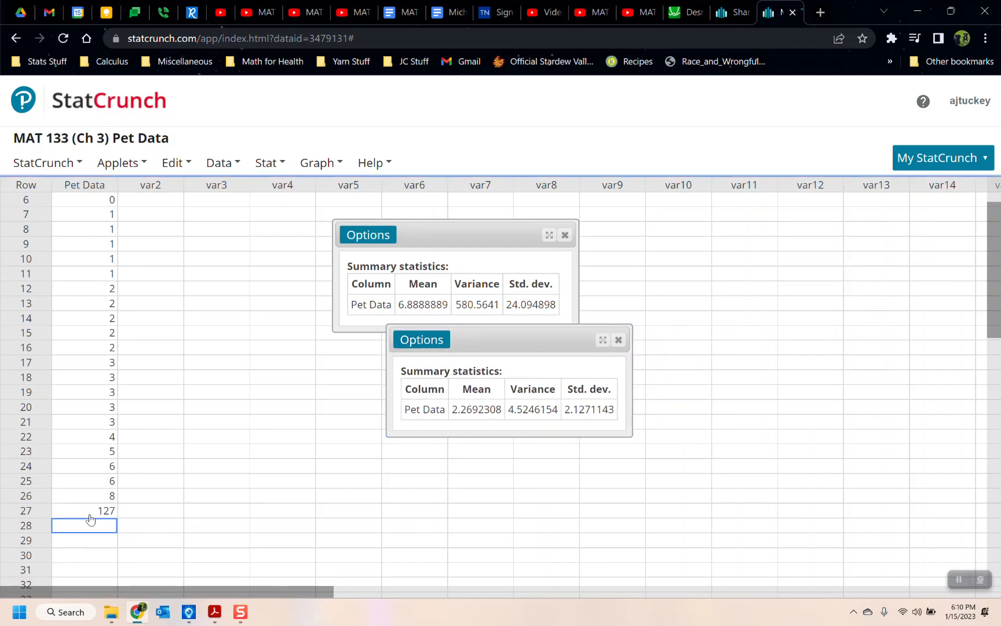
Step: Compute a second Pet Data summary including 127 for side-by-side comparison
click(265, 163)
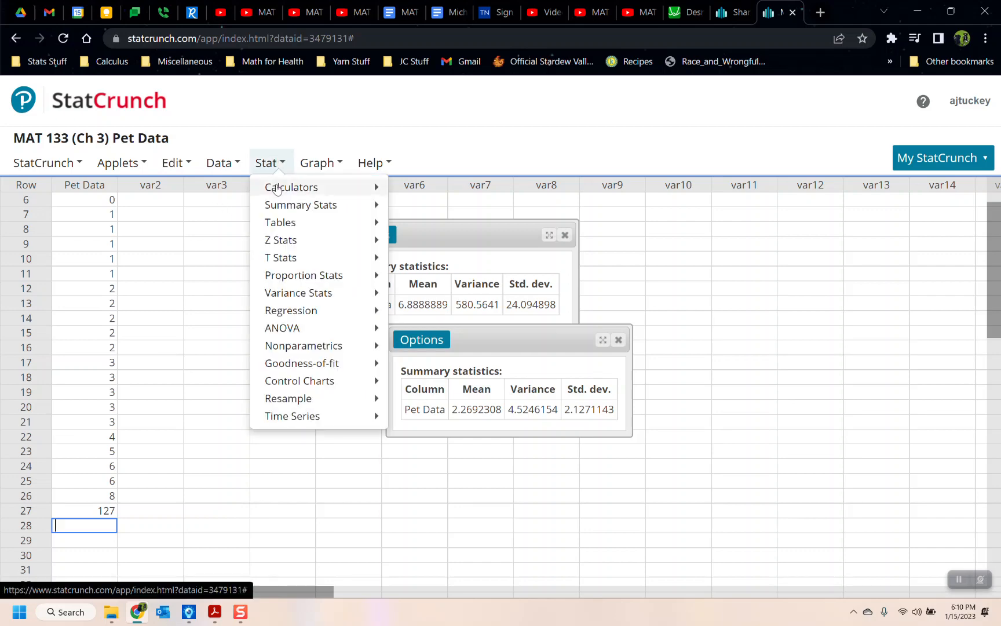
click(300, 205)
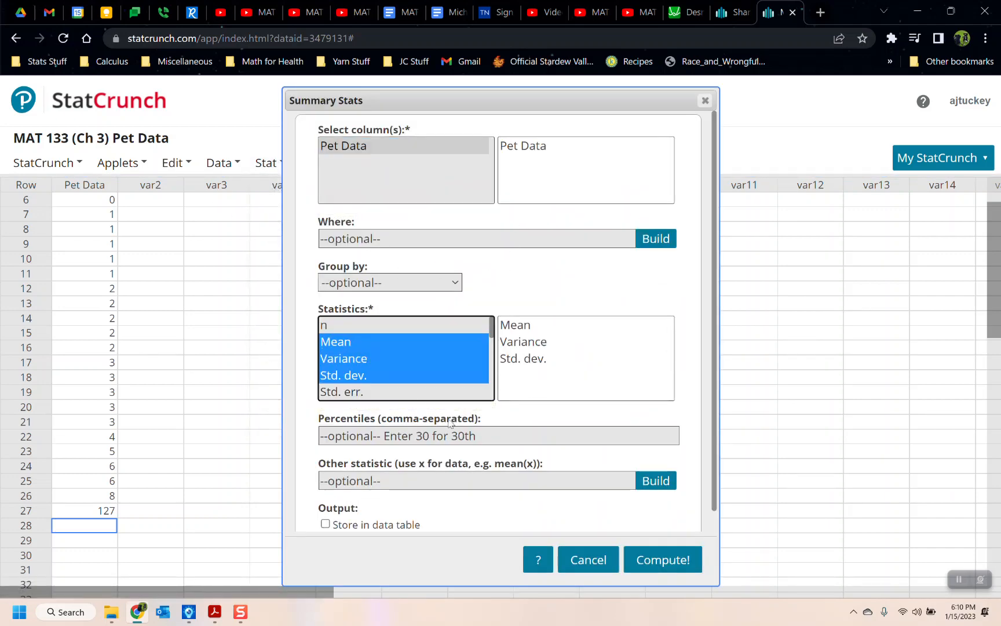
click(662, 560)
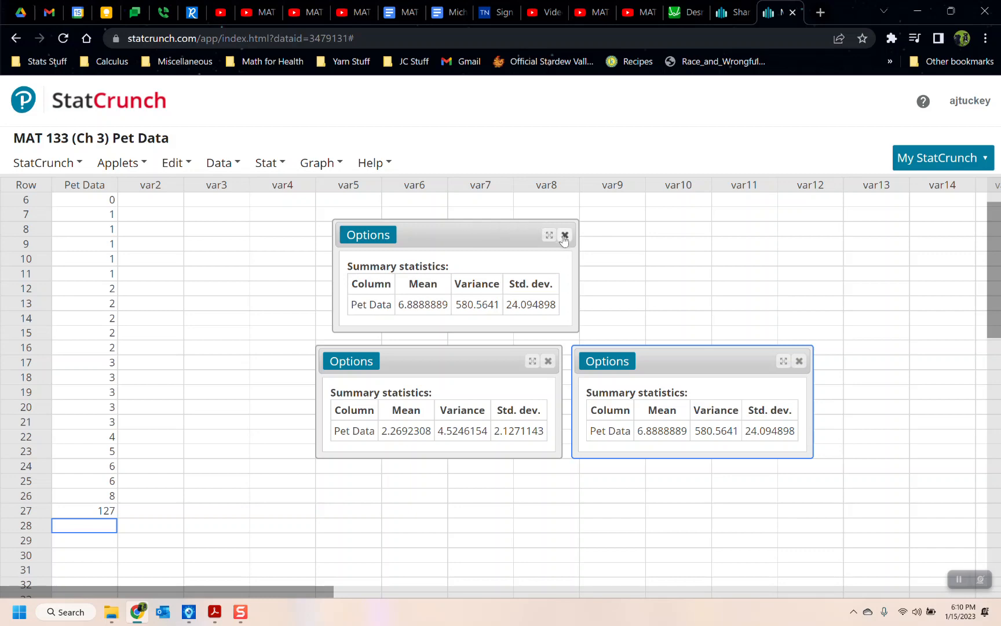
click(367, 234)
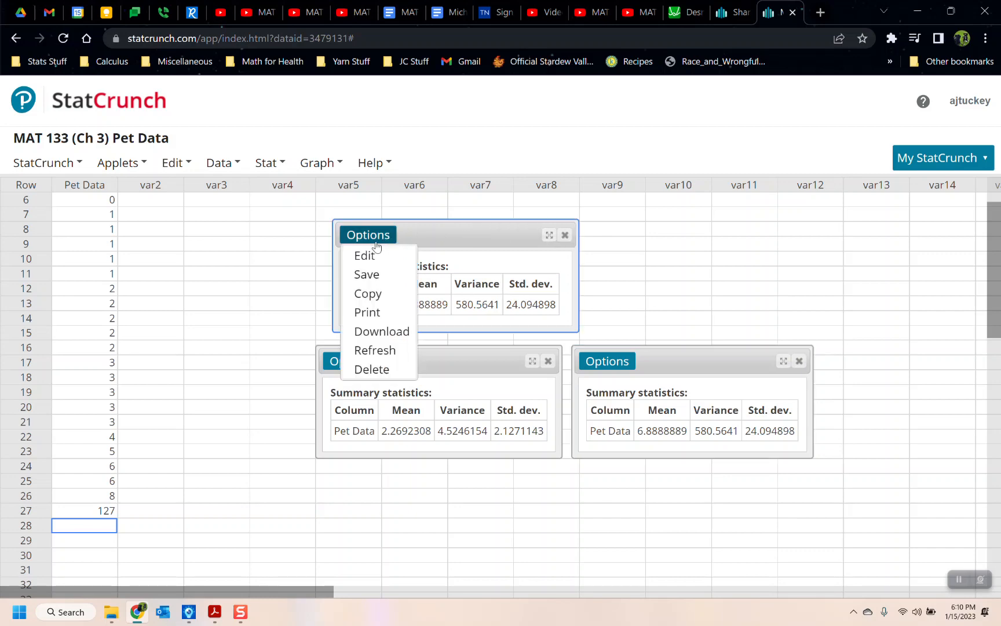
click(452, 252)
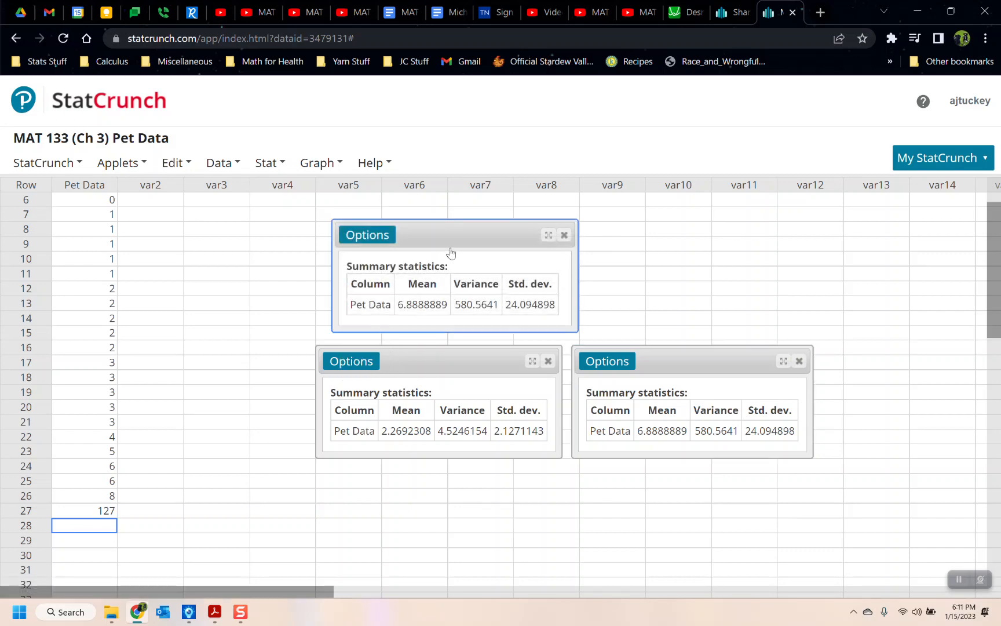
mouse_move(450, 241)
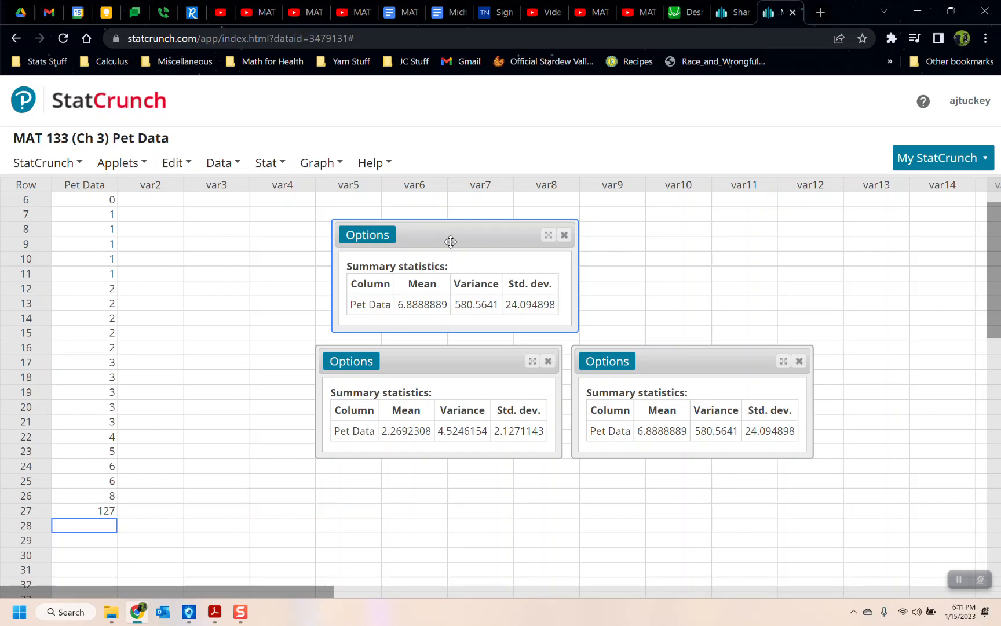
mouse_move(277, 529)
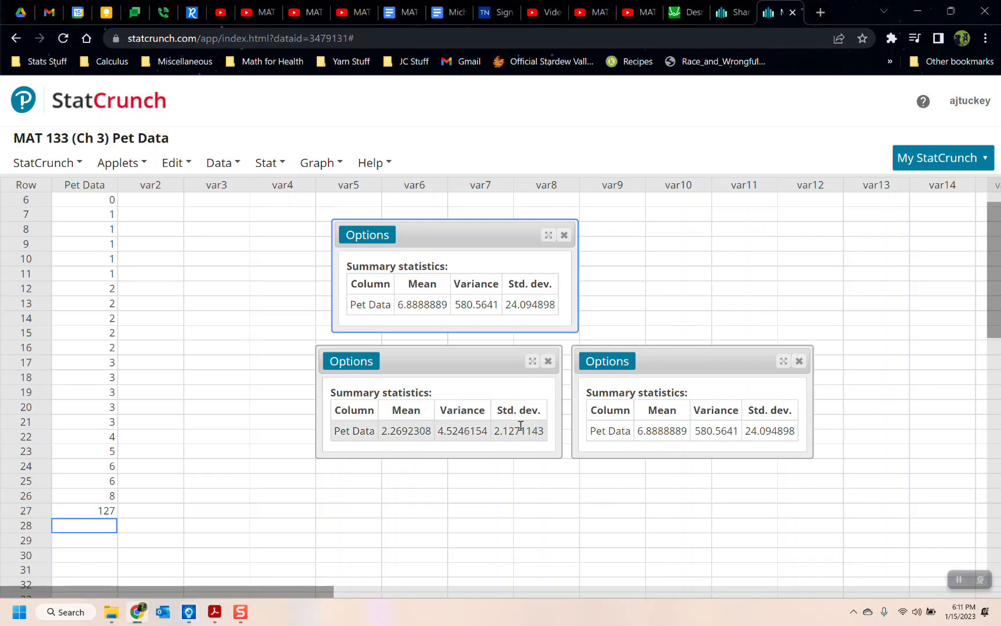
double_click(476, 305)
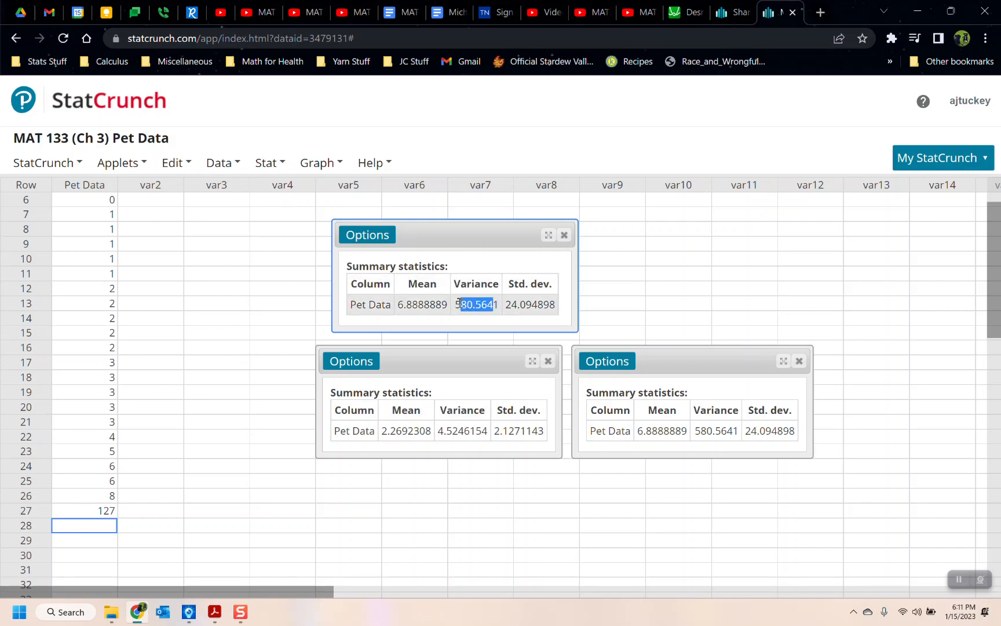
click(462, 430)
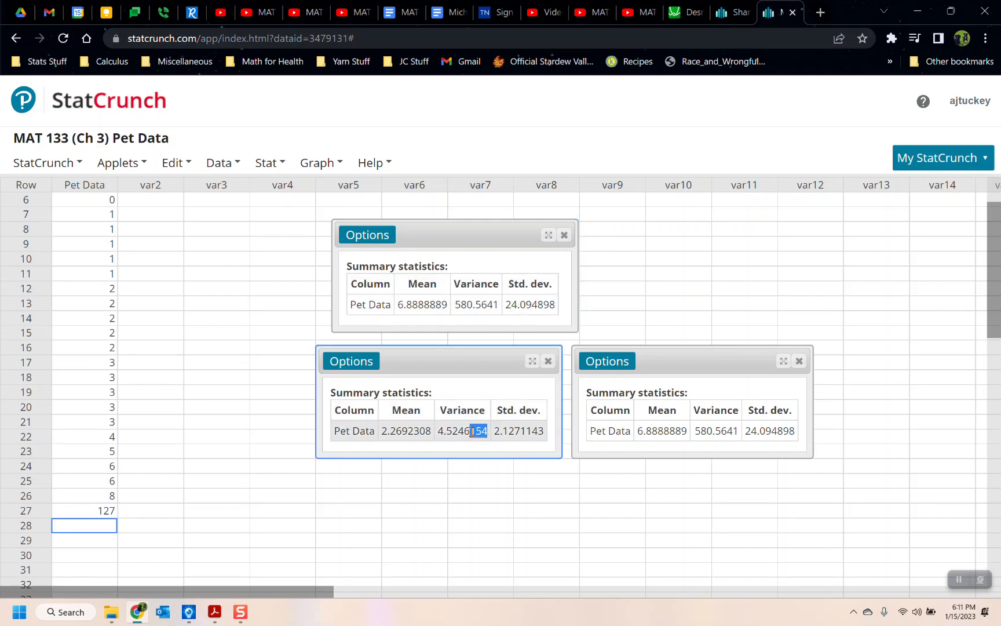
double_click(461, 430)
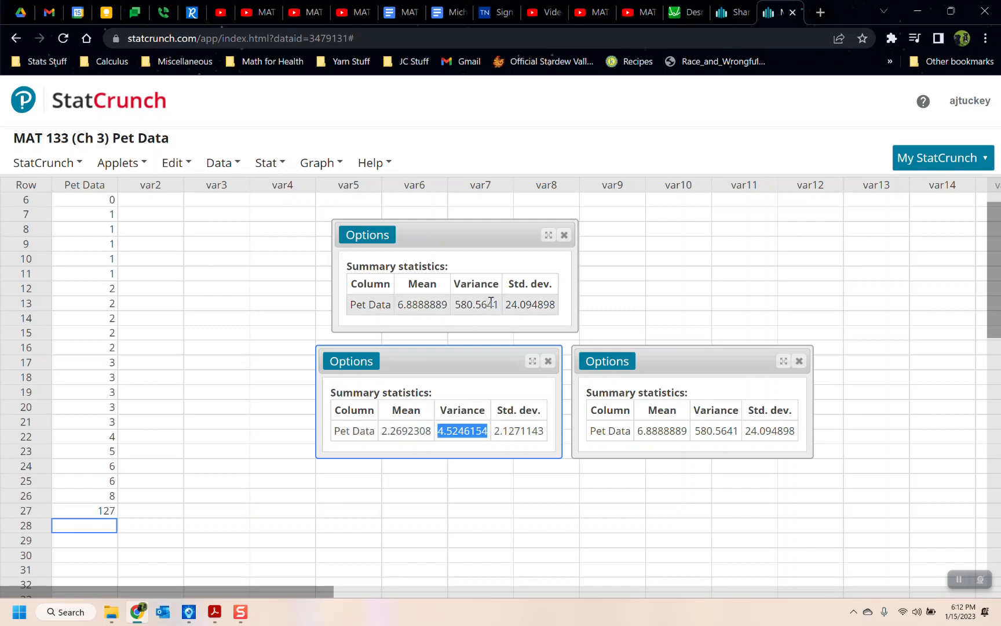
double_click(475, 305)
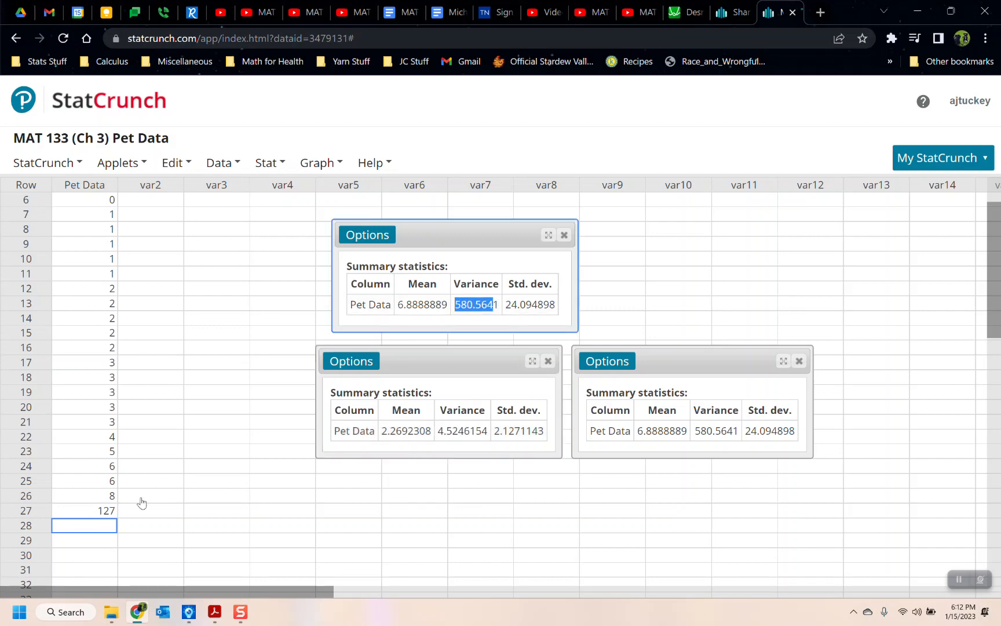